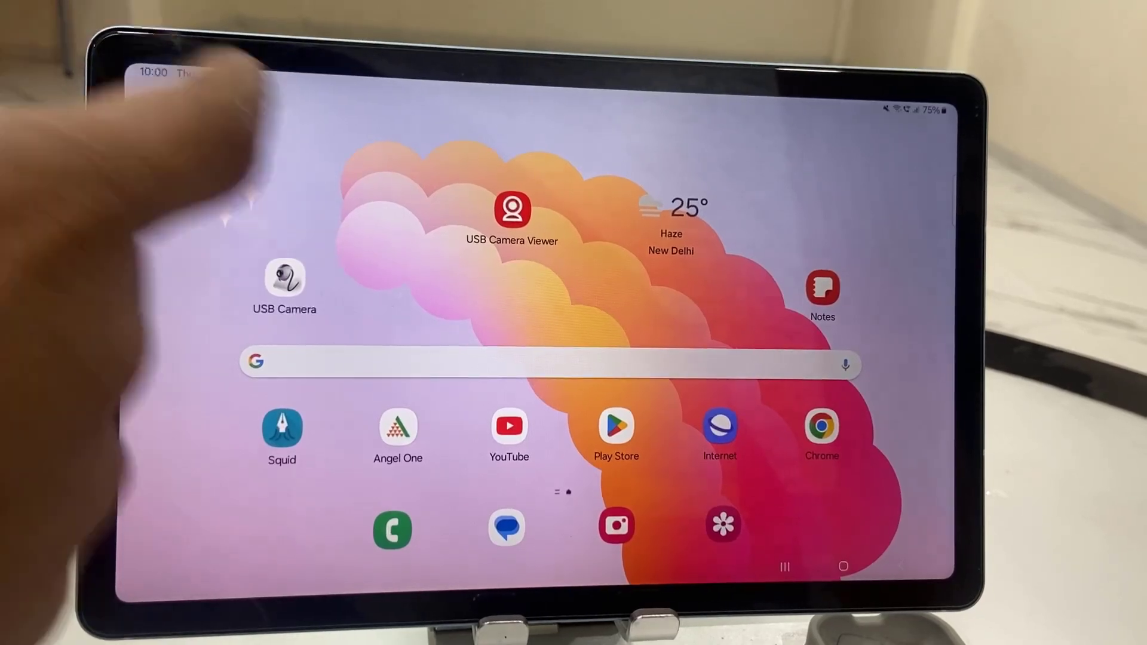
Scroll the Settings main list down until Software update and About tablet are visible.
scroll(up, 3)
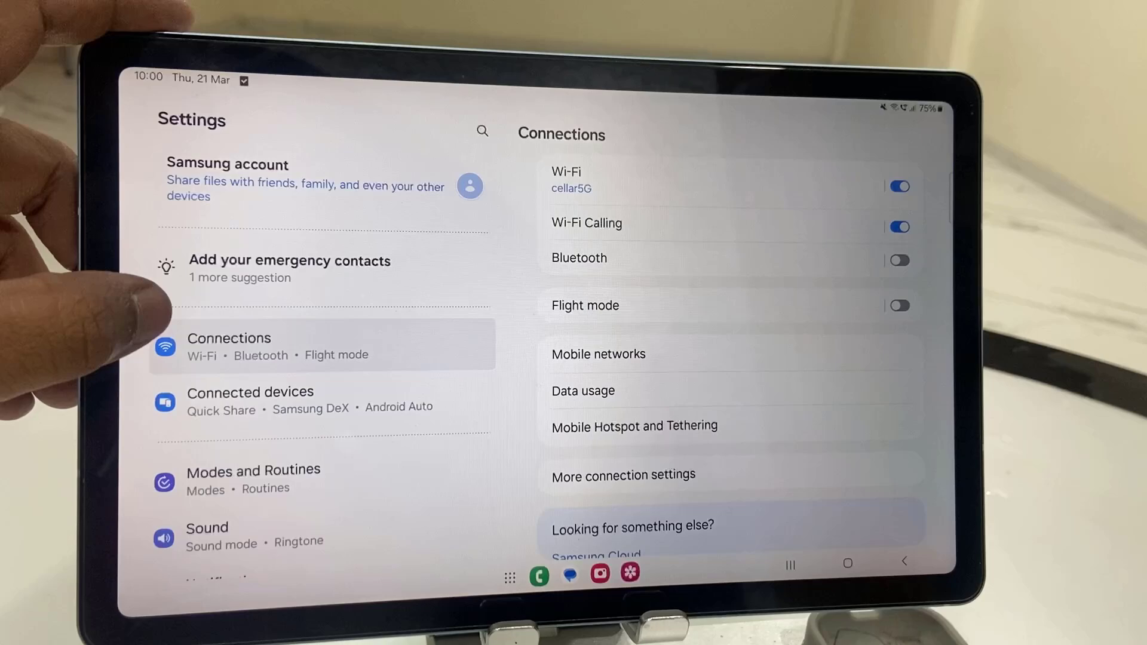
scroll(down, 3)
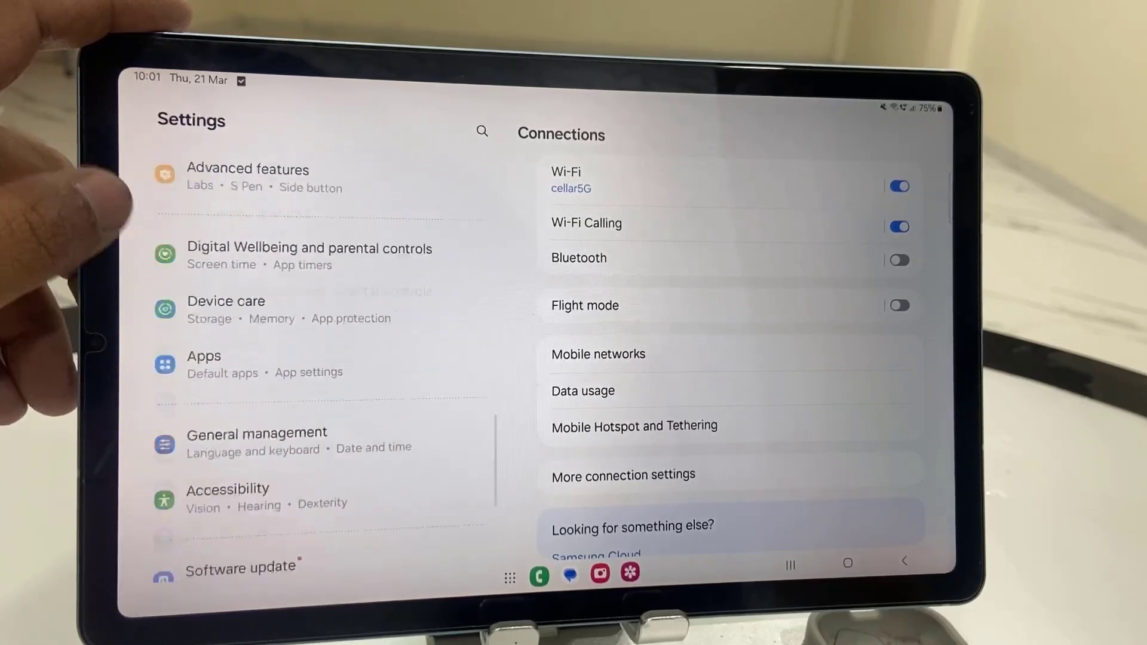
scroll(down, 3)
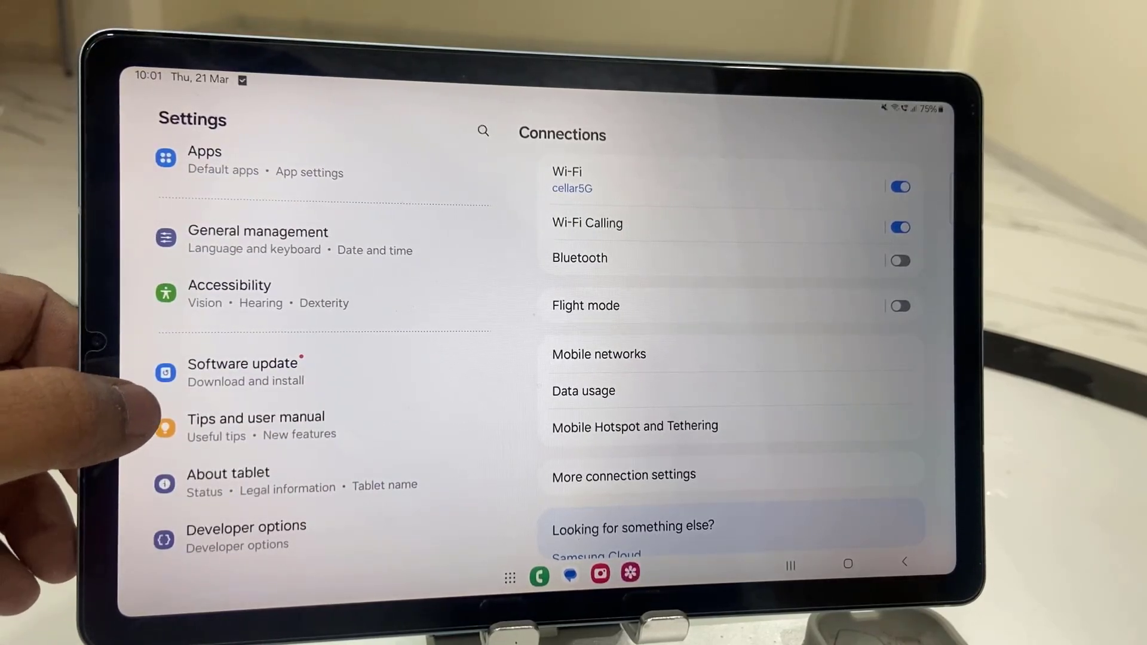
Show the available One UI 6.0 update (243.72 MB) on the Software update page.
click(243, 370)
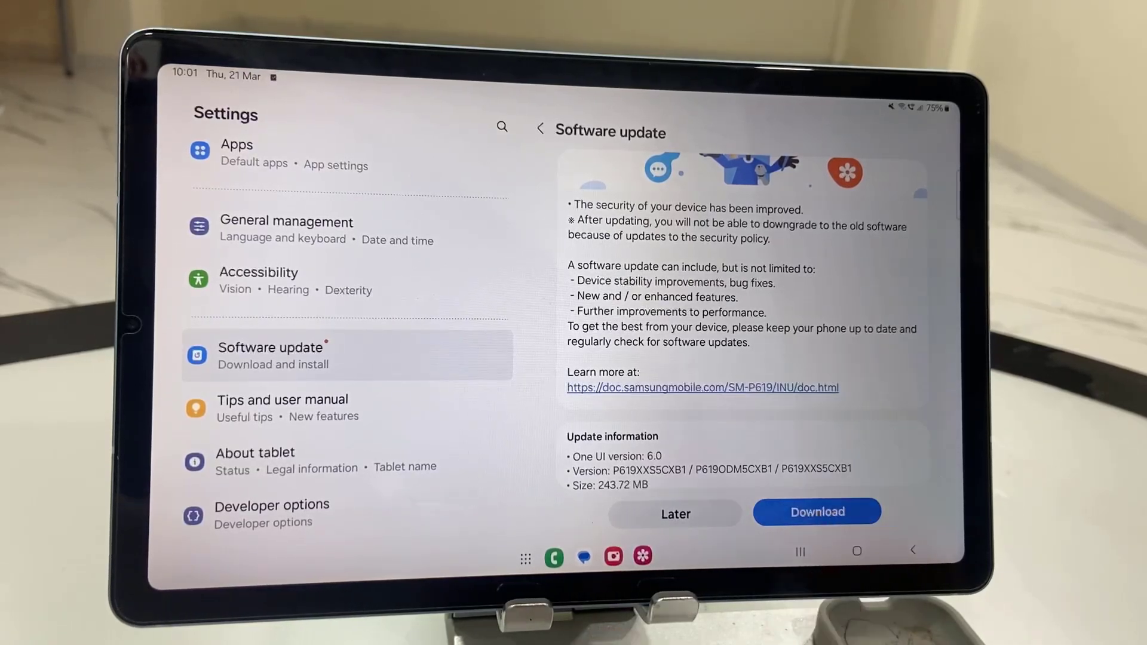
Download the One UI 6.0 update and start installing it via Install now.
click(817, 512)
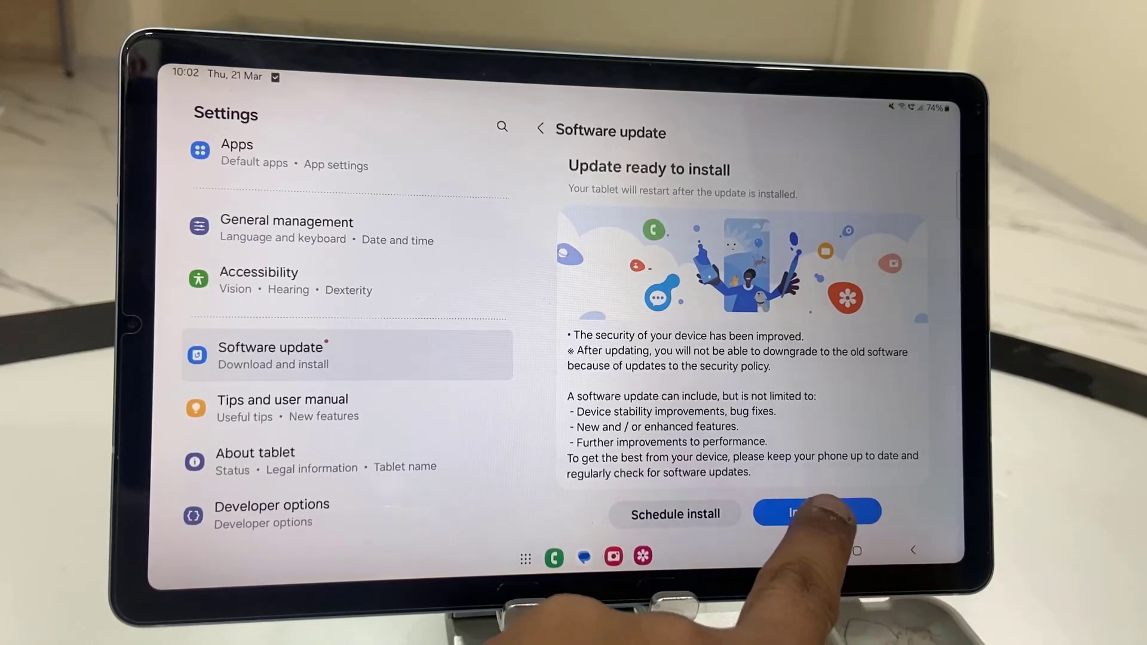
click(817, 513)
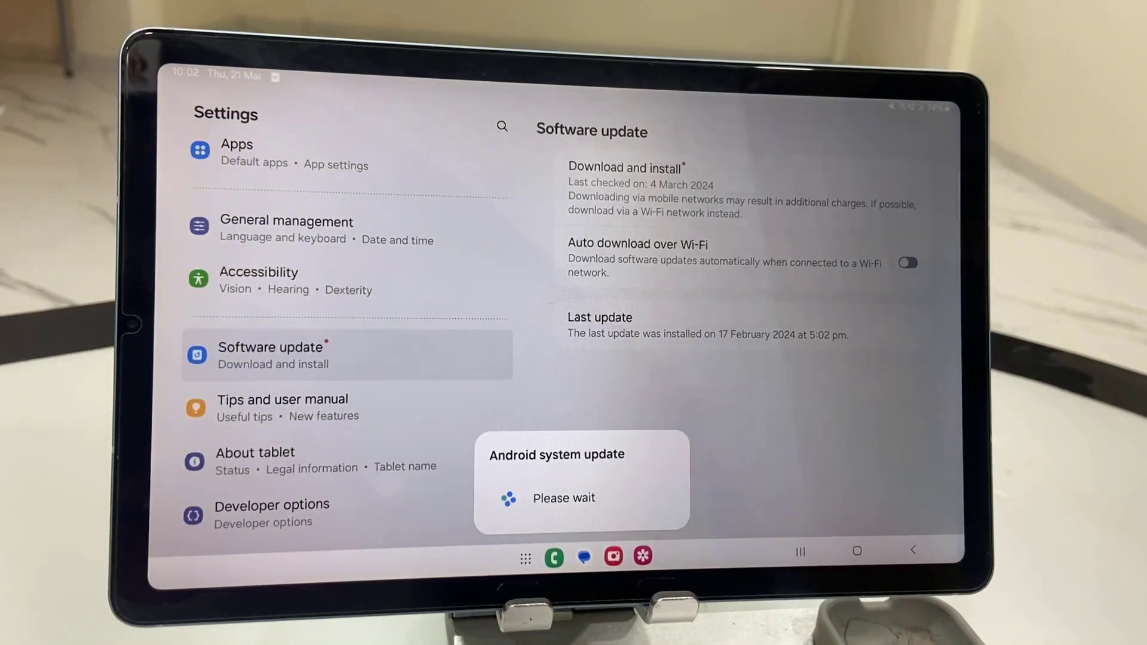